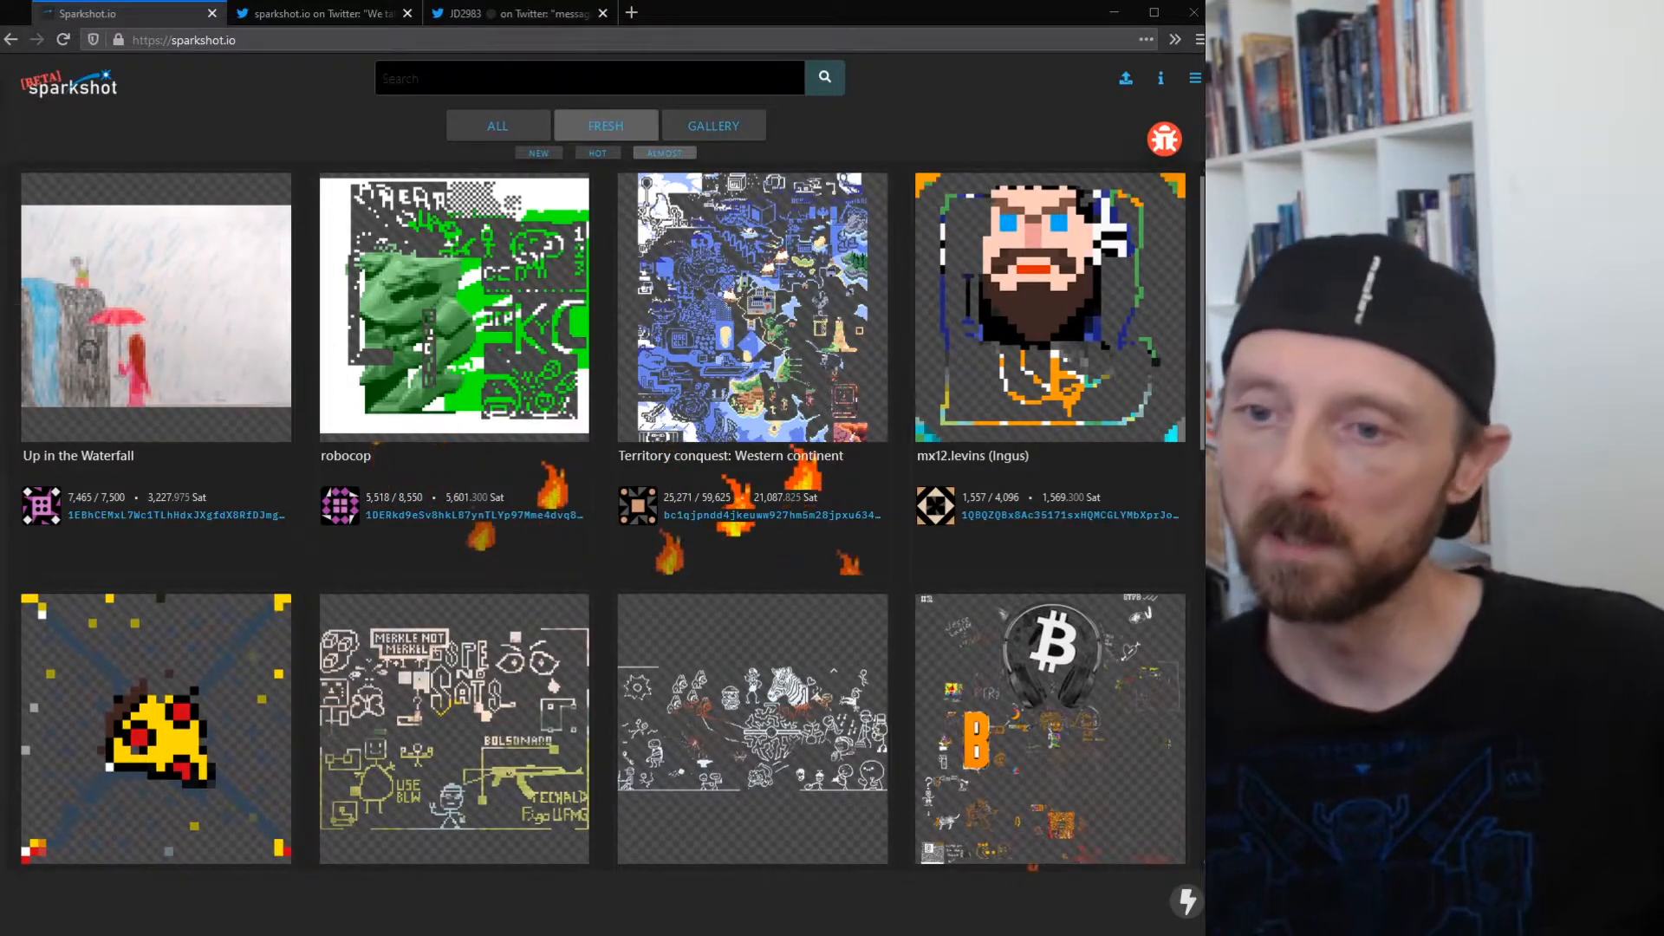
pyautogui.moveTo(255, 197)
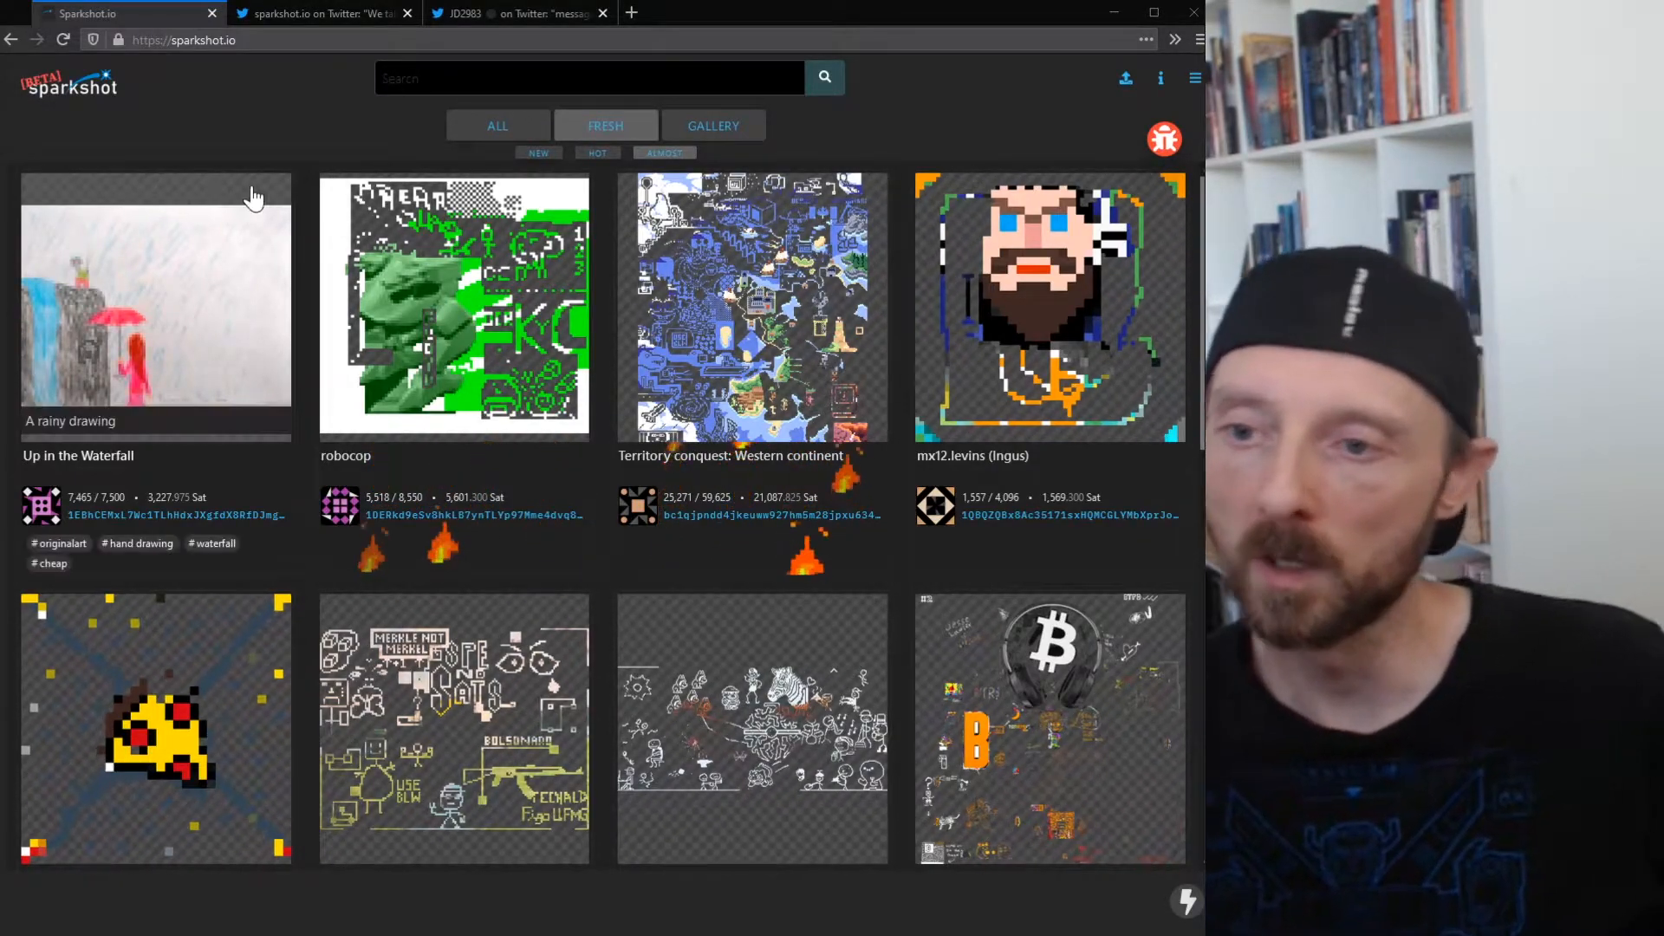
# Step: Preview the robocop artwork on a red background via the background-colour button, then return to the gallery
pyautogui.click(453, 309)
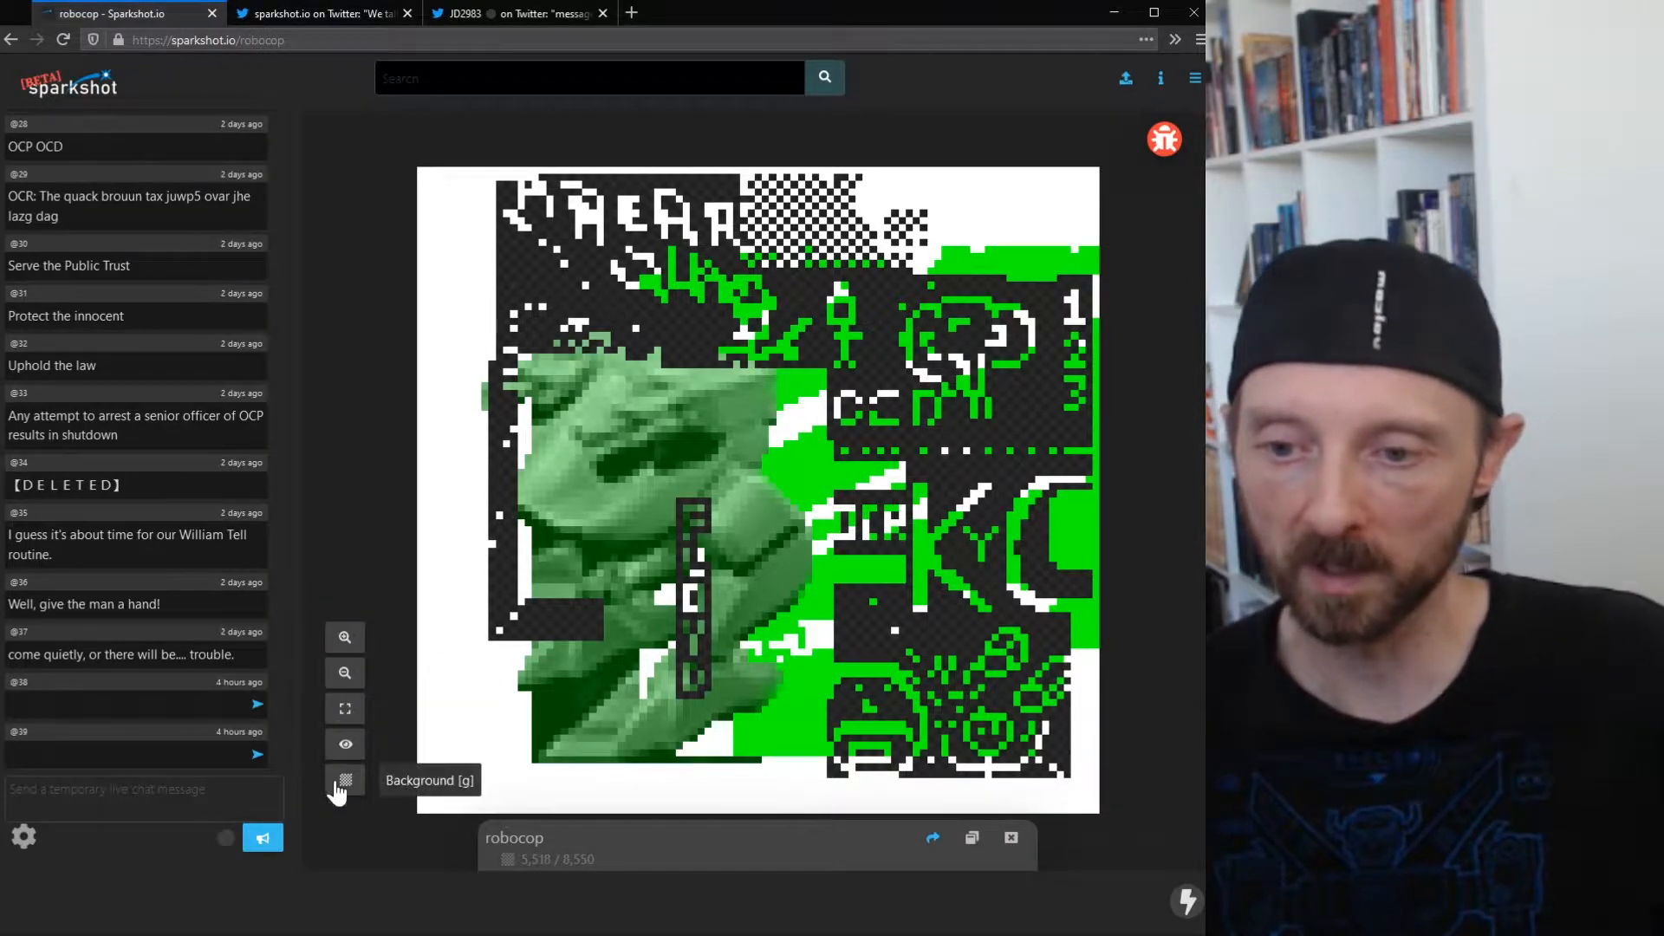
pyautogui.click(343, 781)
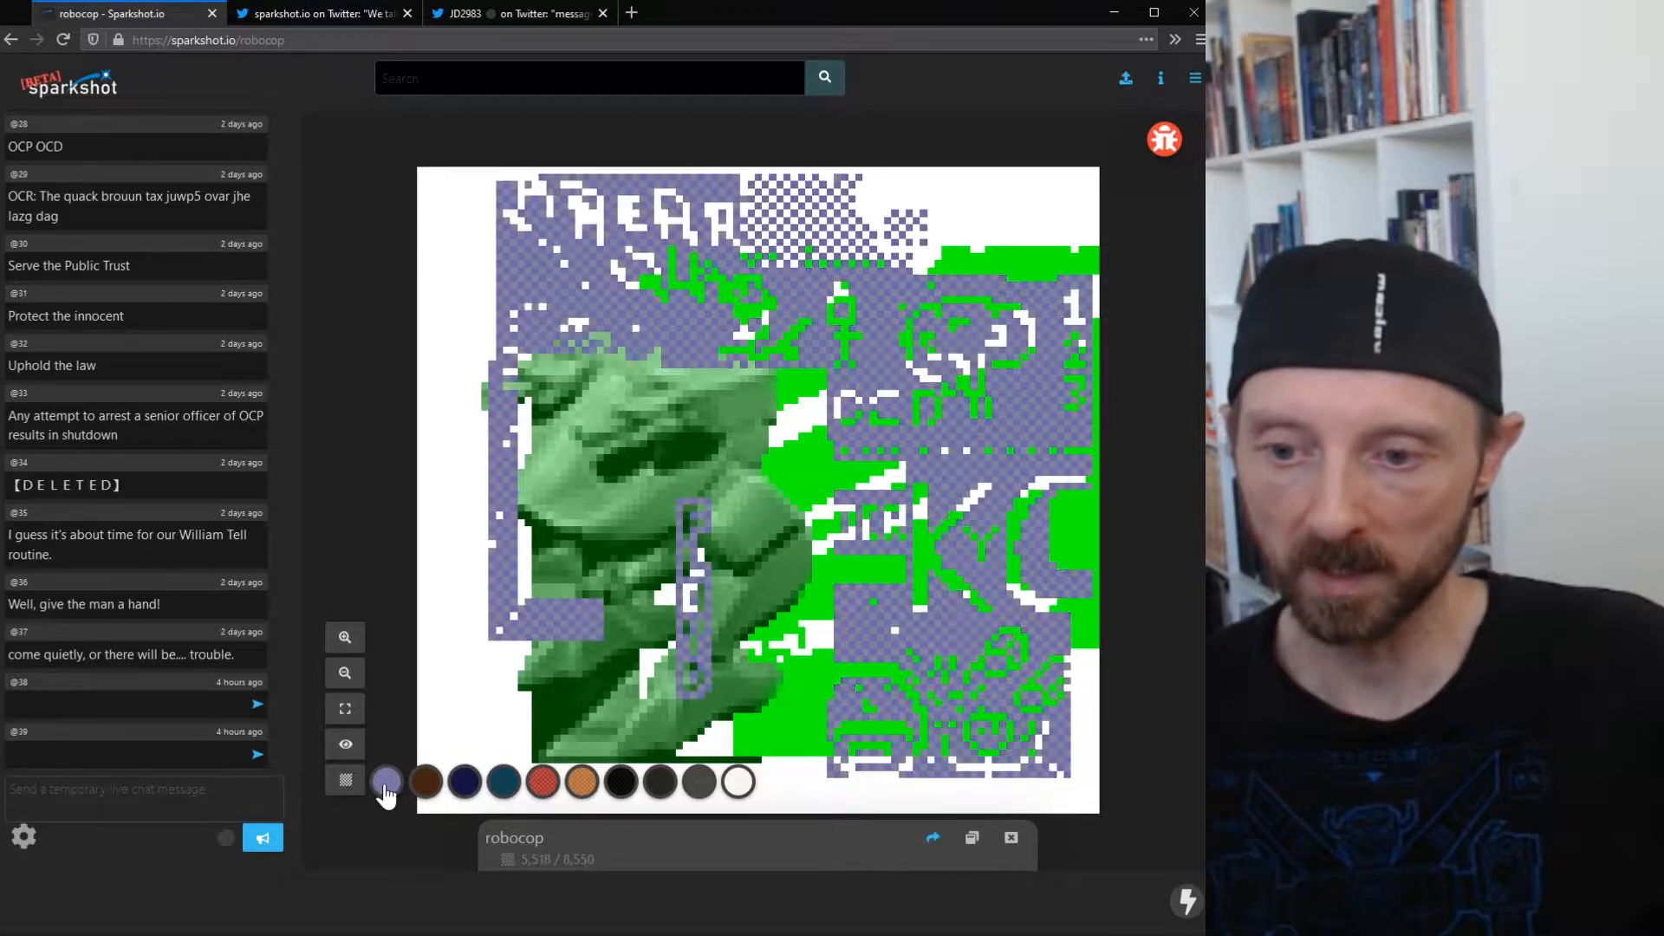
pyautogui.click(346, 779)
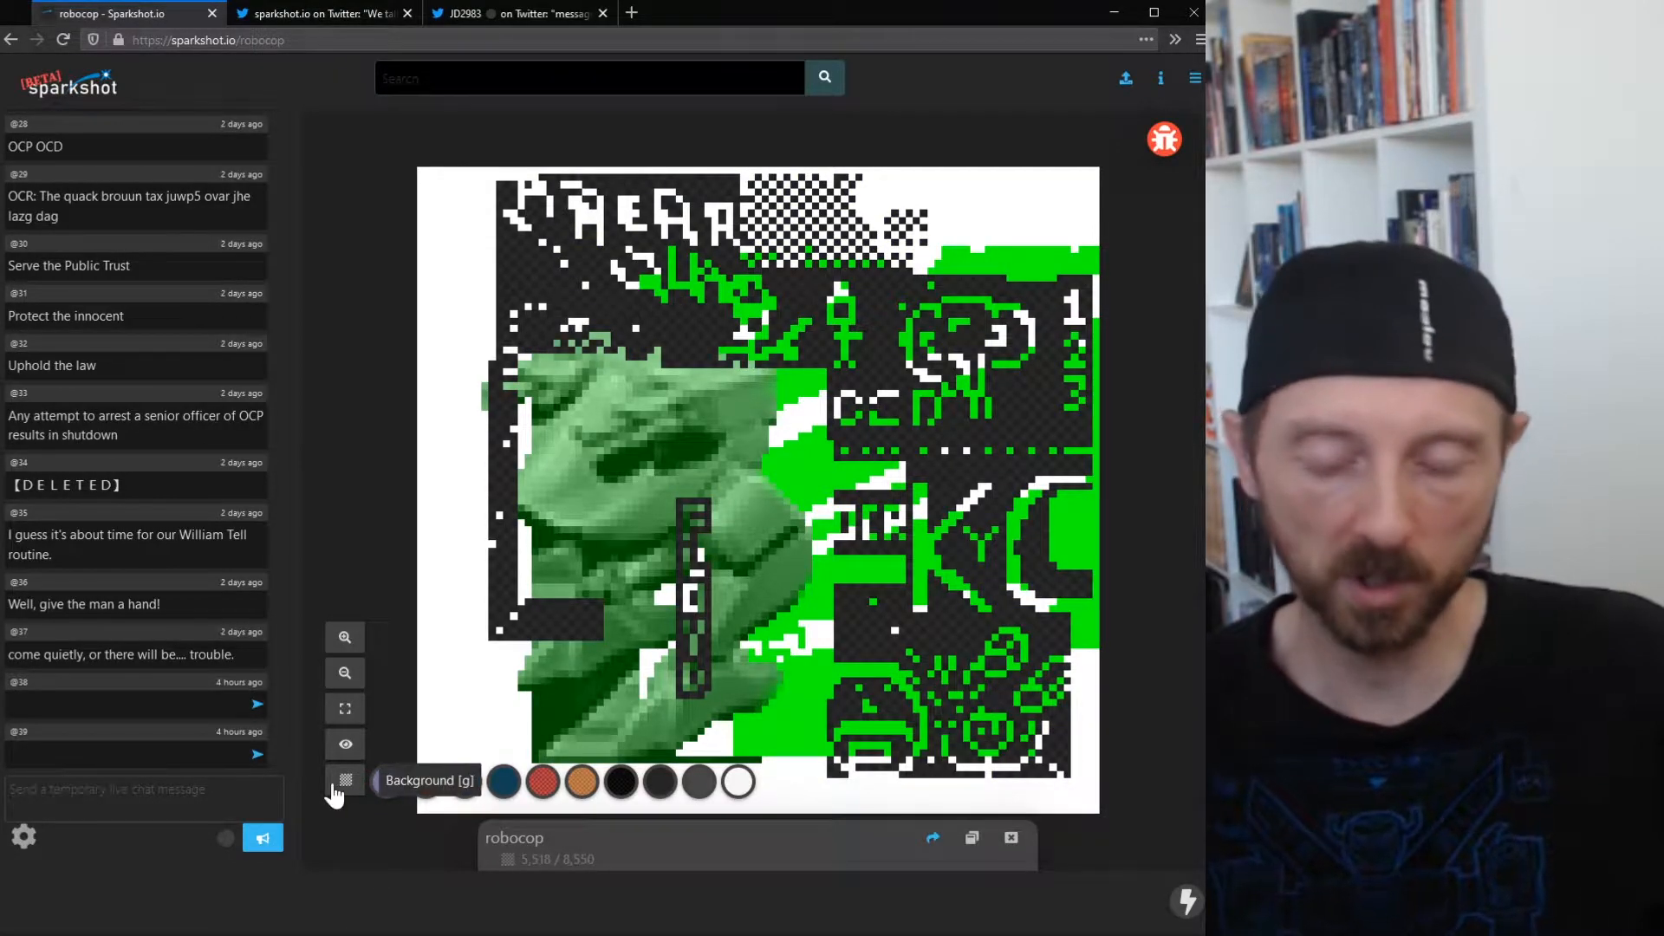
pyautogui.click(541, 782)
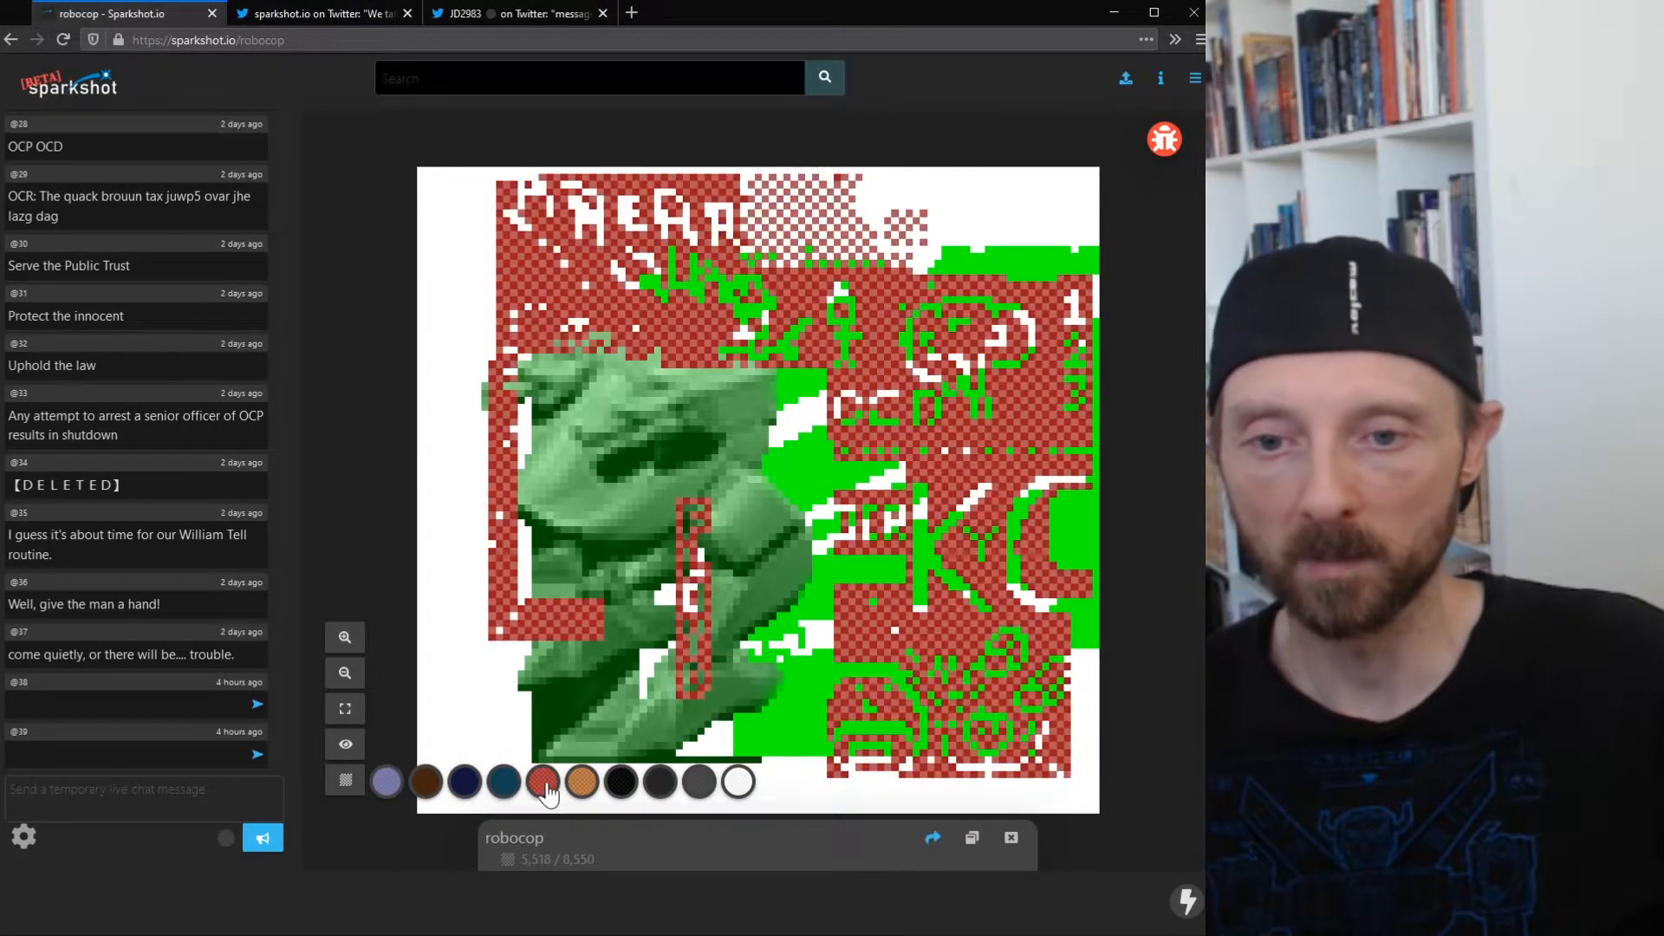
pyautogui.click(739, 782)
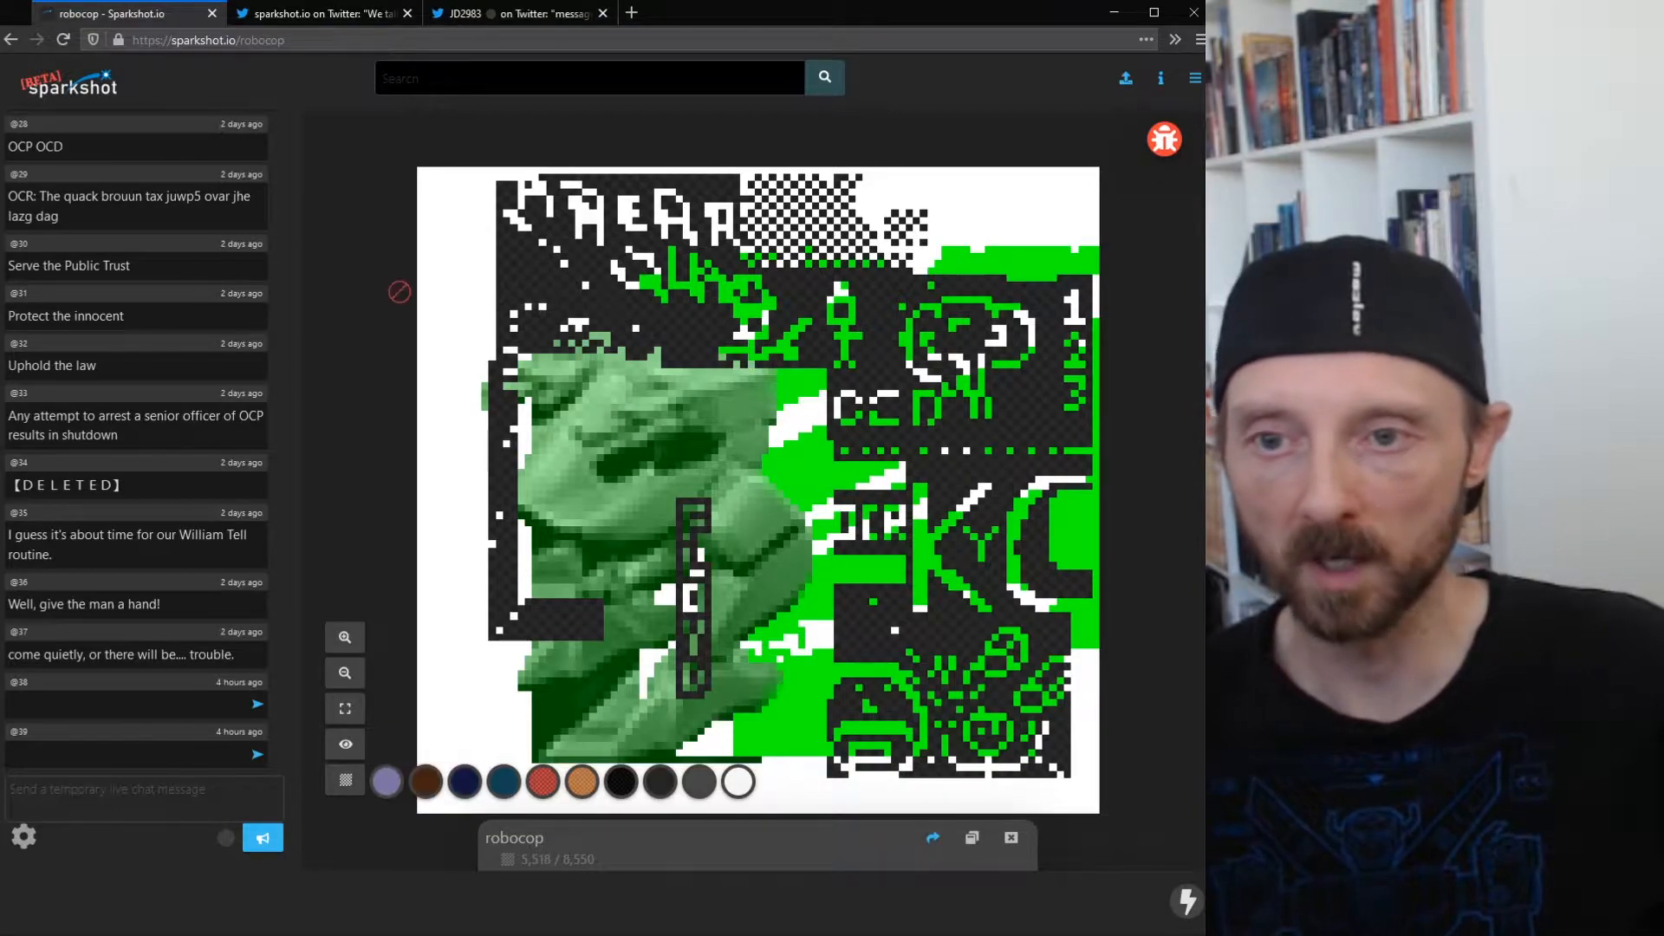
pyautogui.click(739, 782)
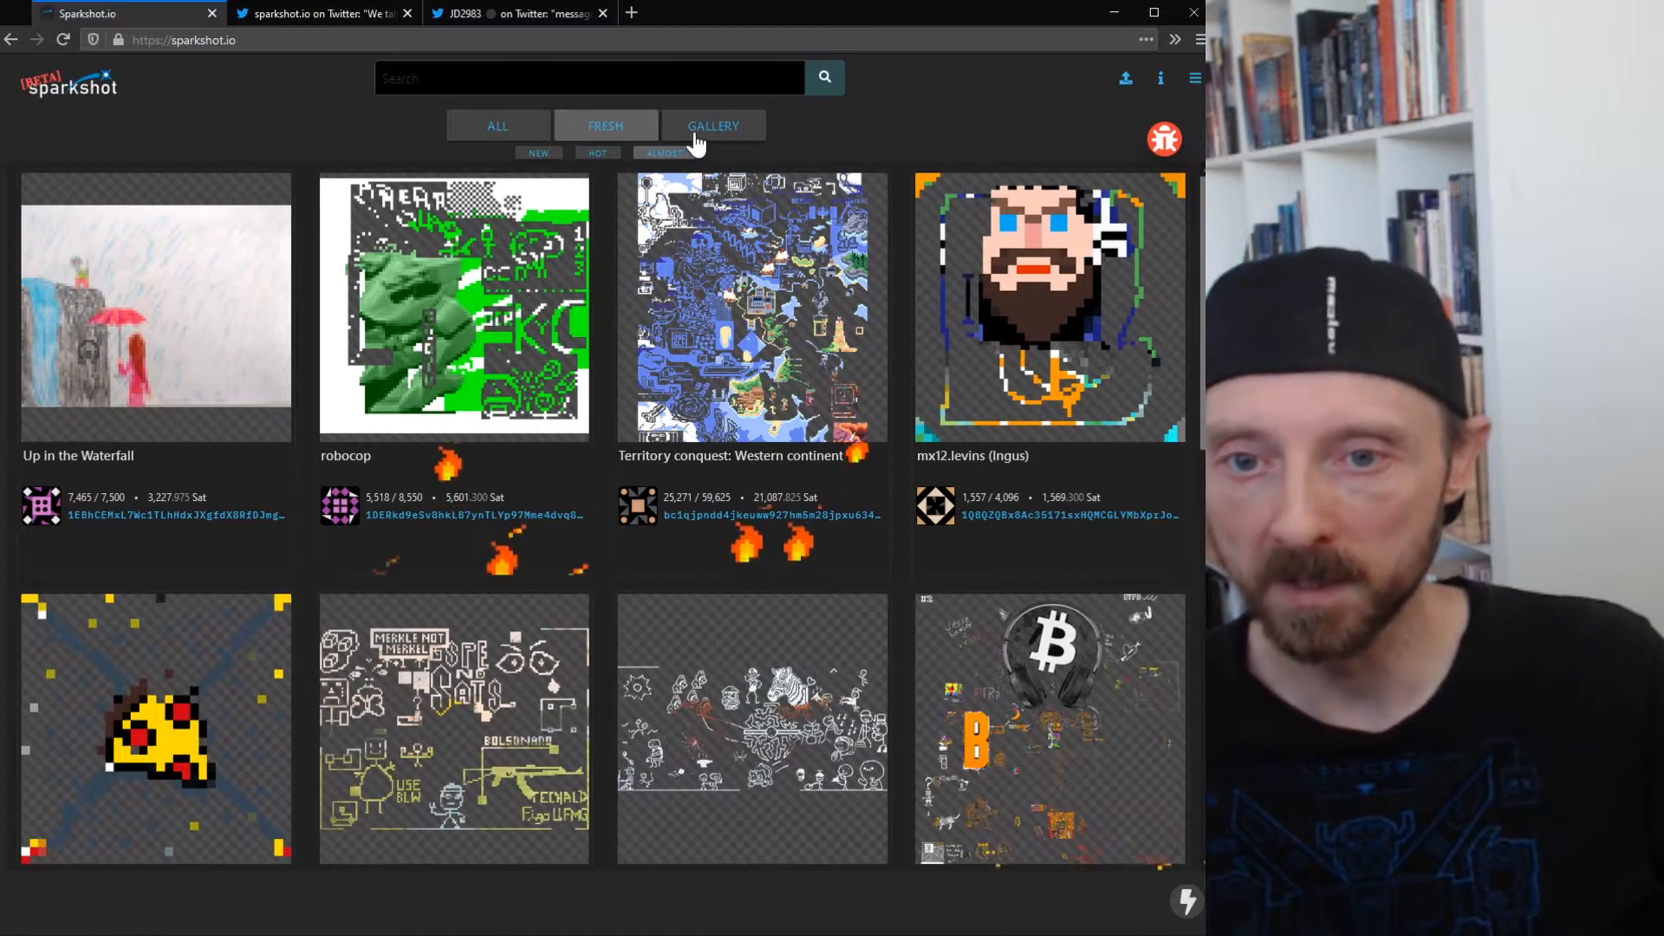
# Step: Browse the Curated, All and Fresh listings, then bring up the sparkshot.io reveals tweet
pyautogui.click(712, 125)
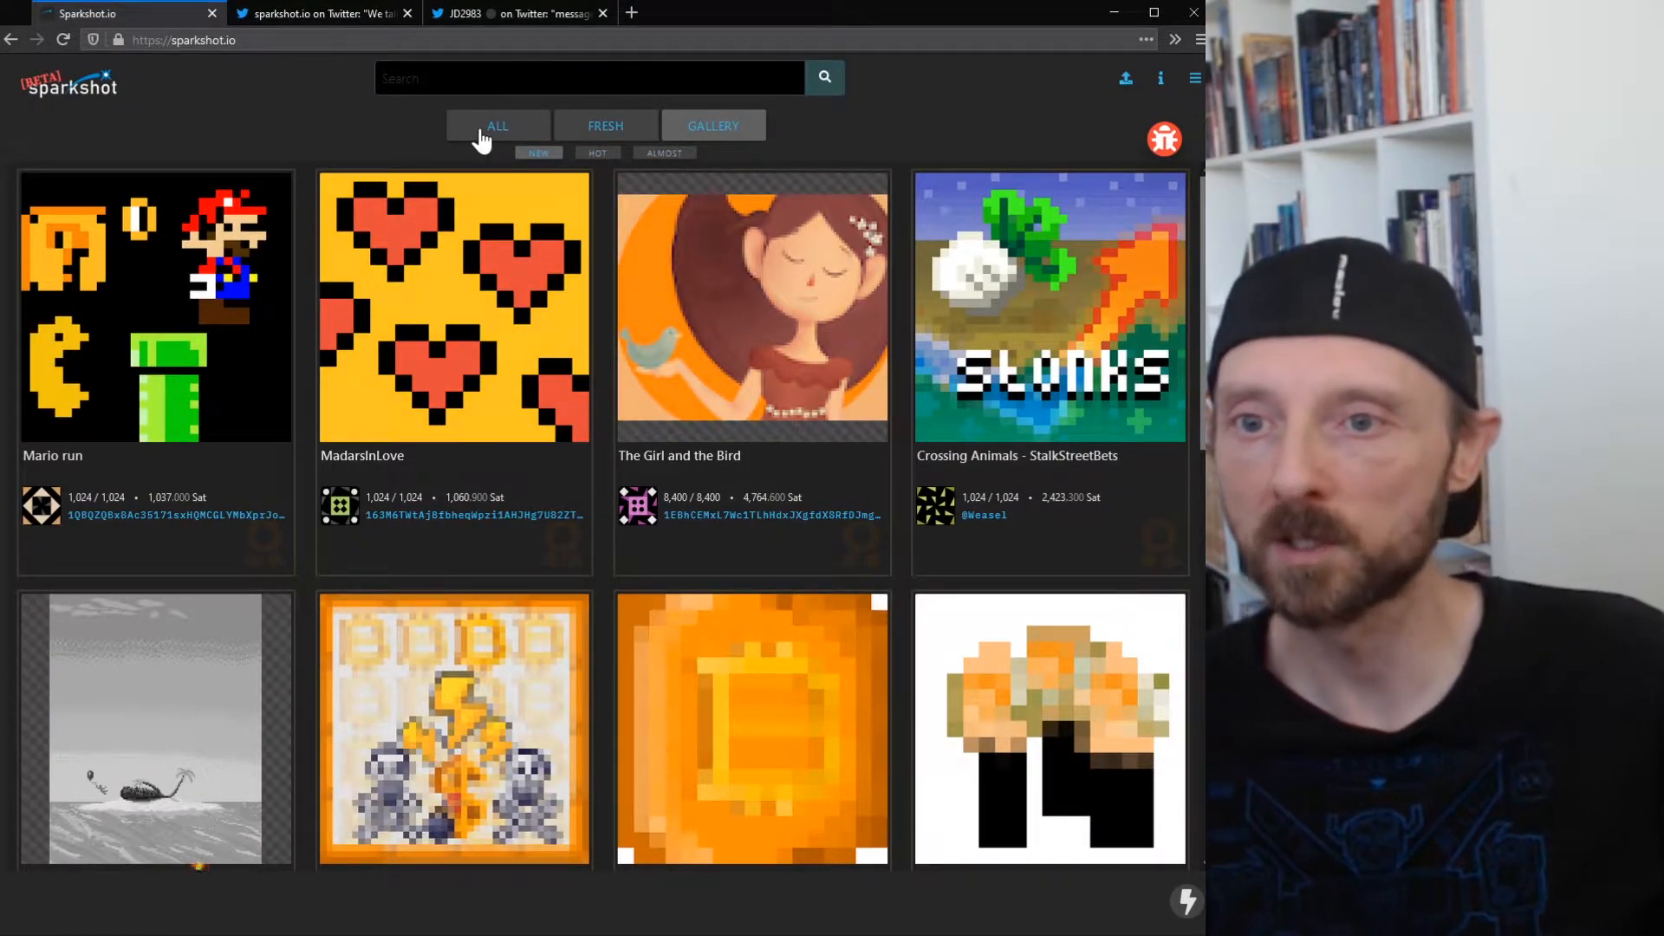
pyautogui.click(498, 124)
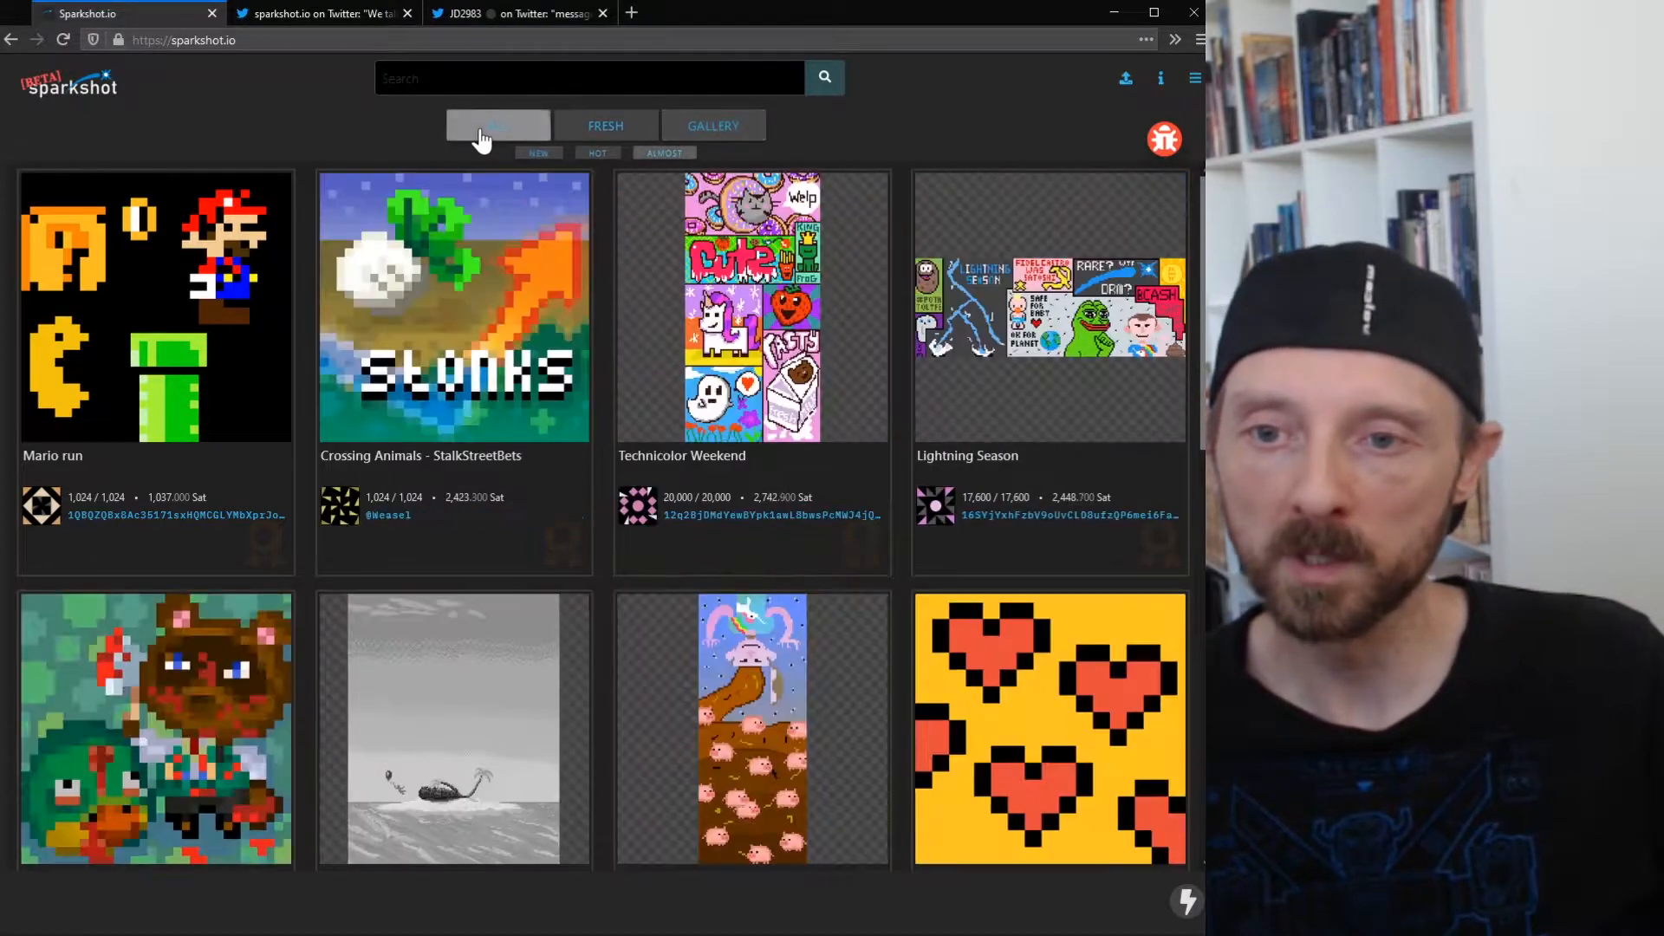
pyautogui.click(605, 125)
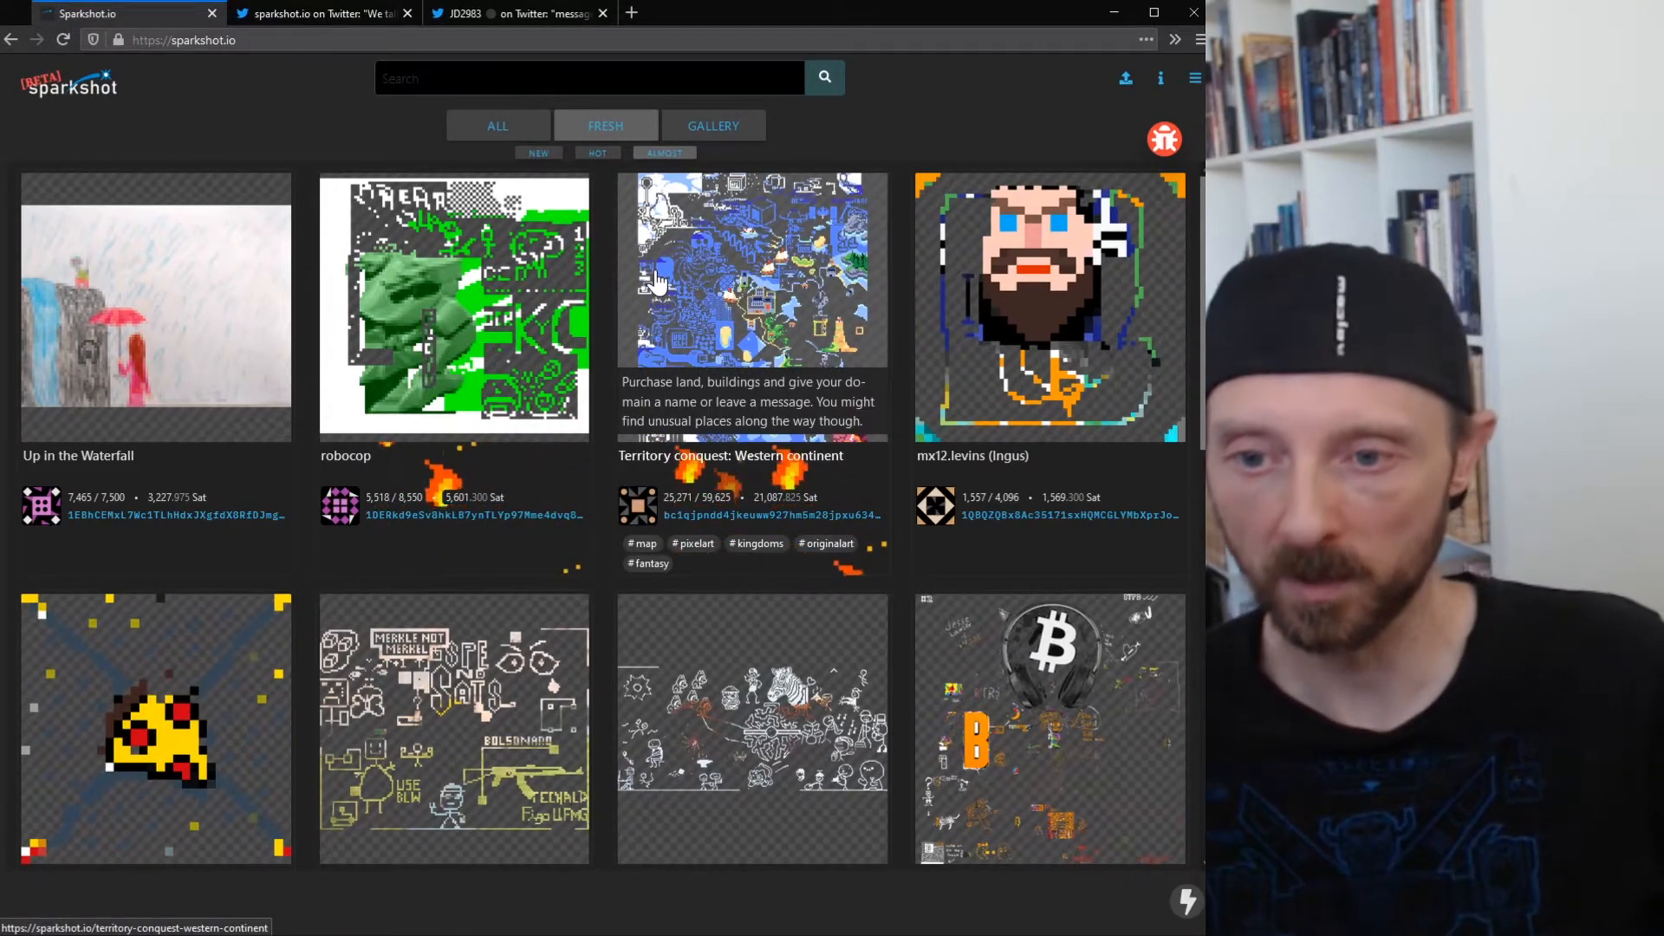
pyautogui.click(319, 12)
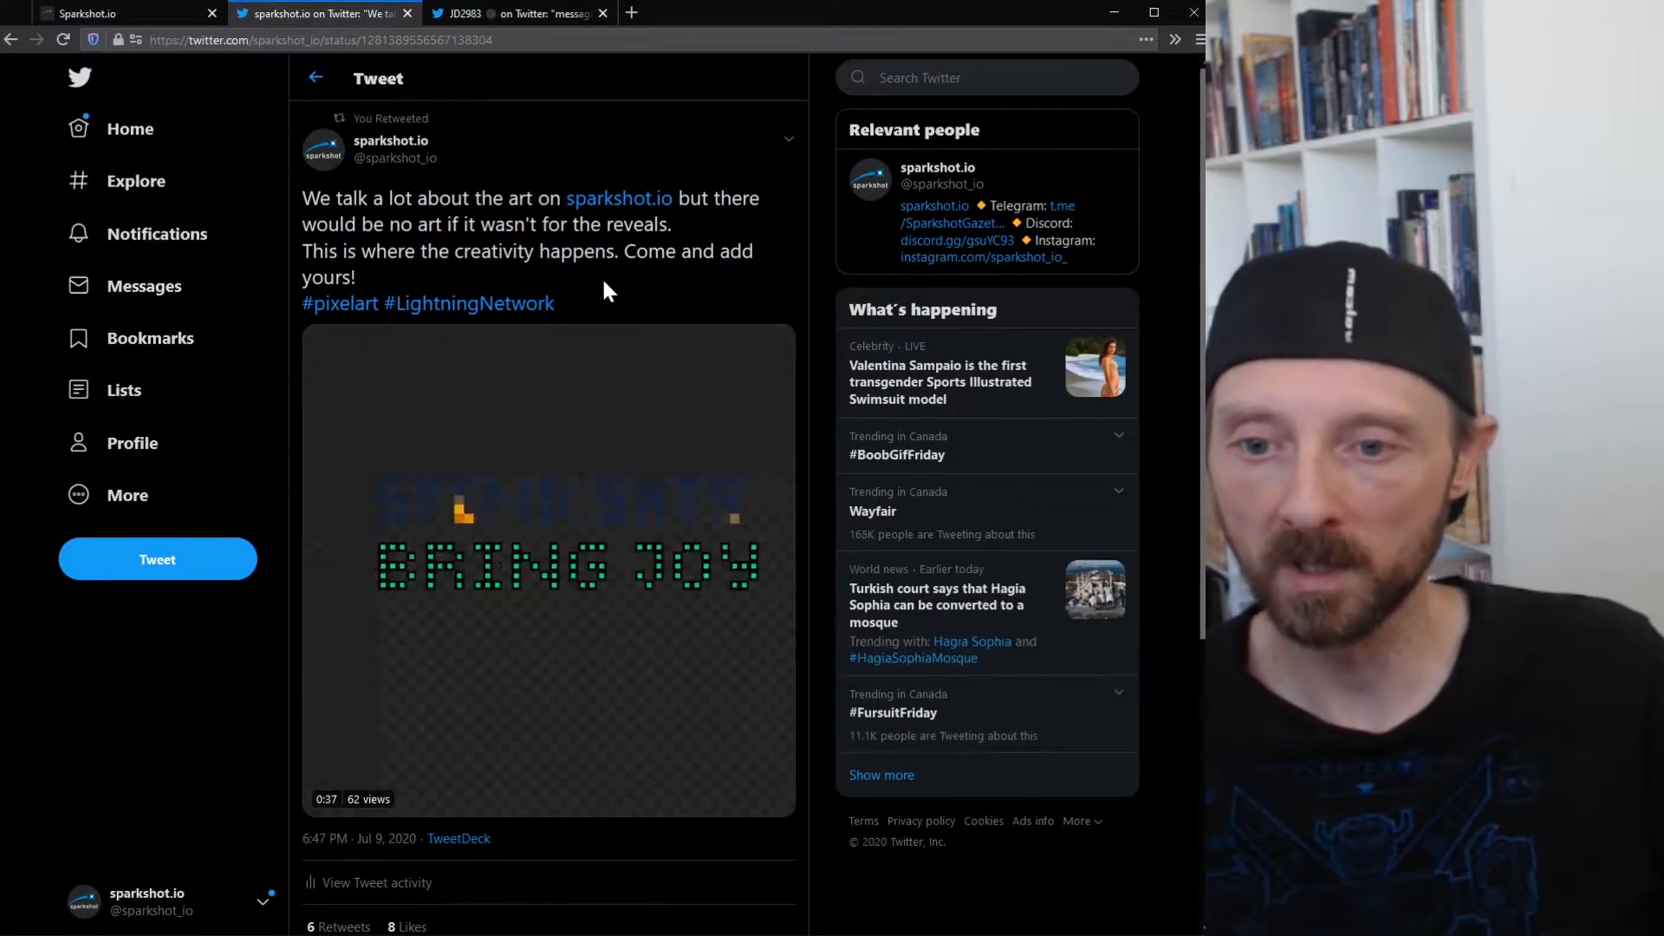
# Step: Play the reveals compilation video in the sparkshot.io tweet
pyautogui.click(548, 568)
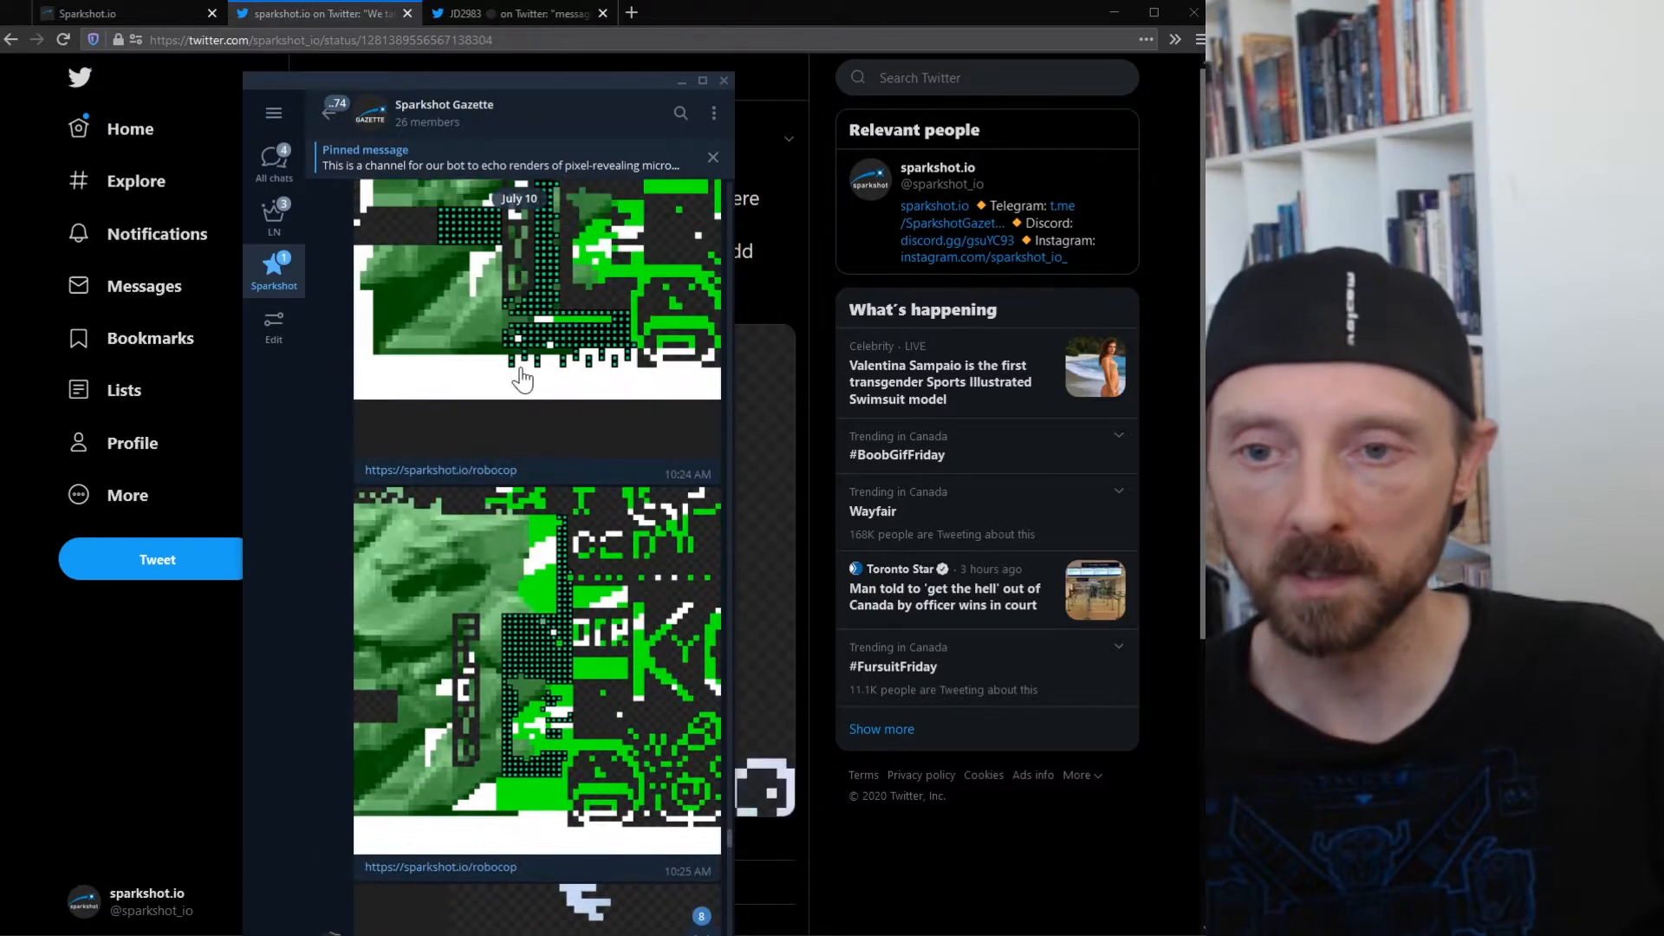
# Step: Scroll the Sparkshot Gazette channel to newer reveal posts, then return to the reveals tweet
pyautogui.scroll(-3)
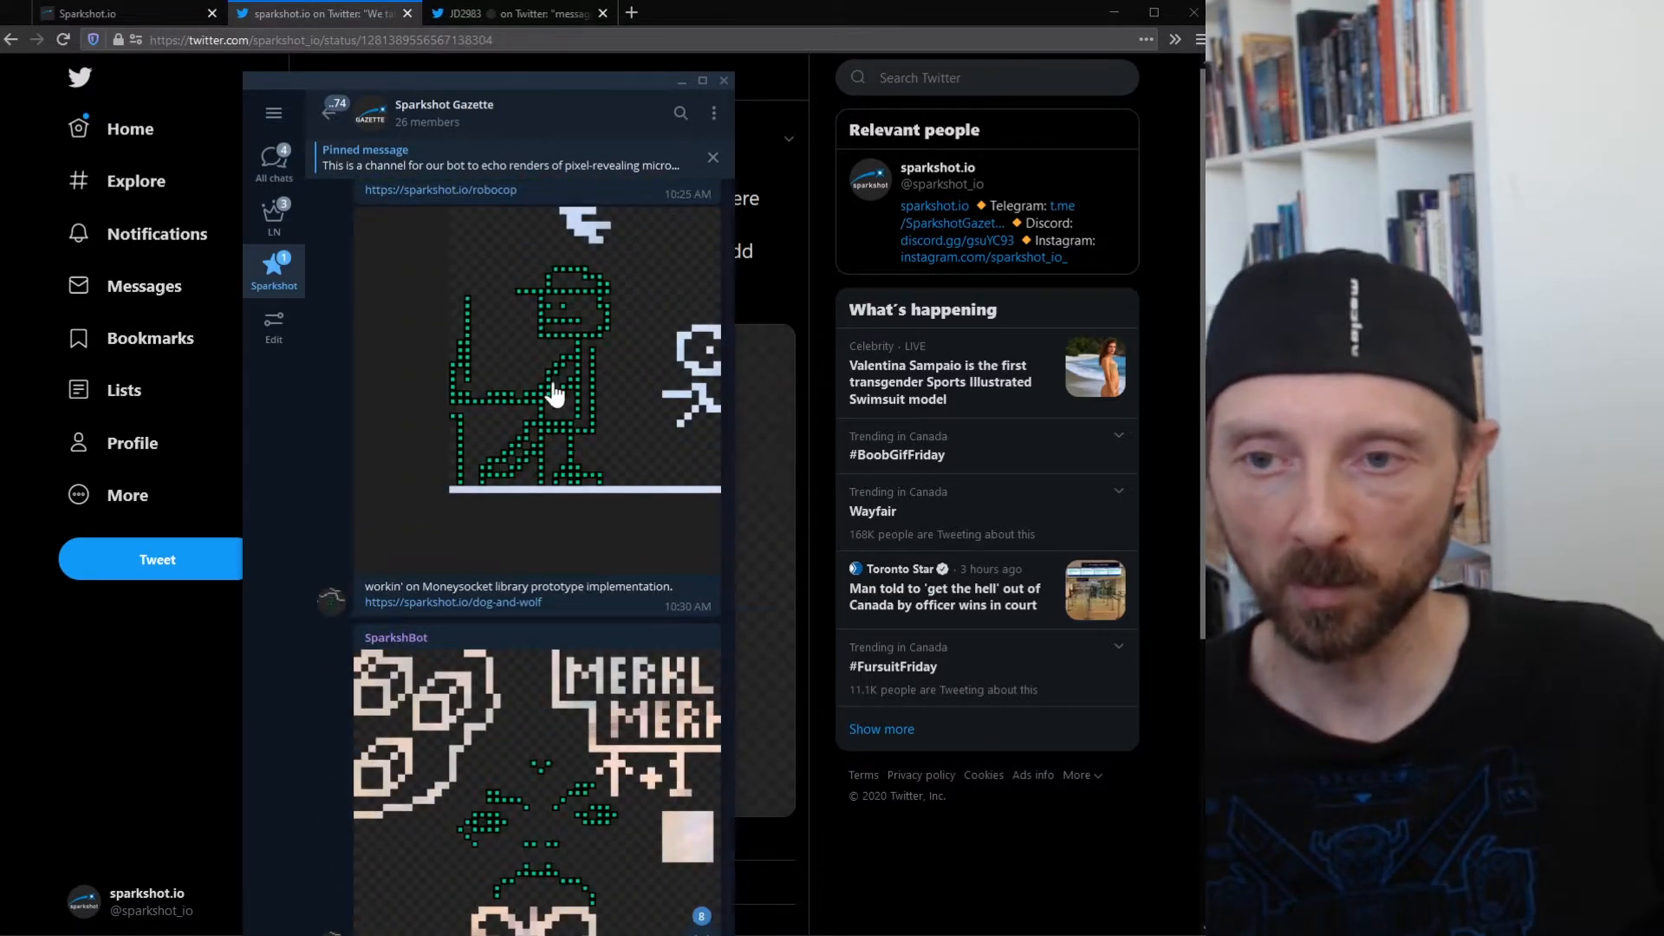
pyautogui.rightClick(552, 396)
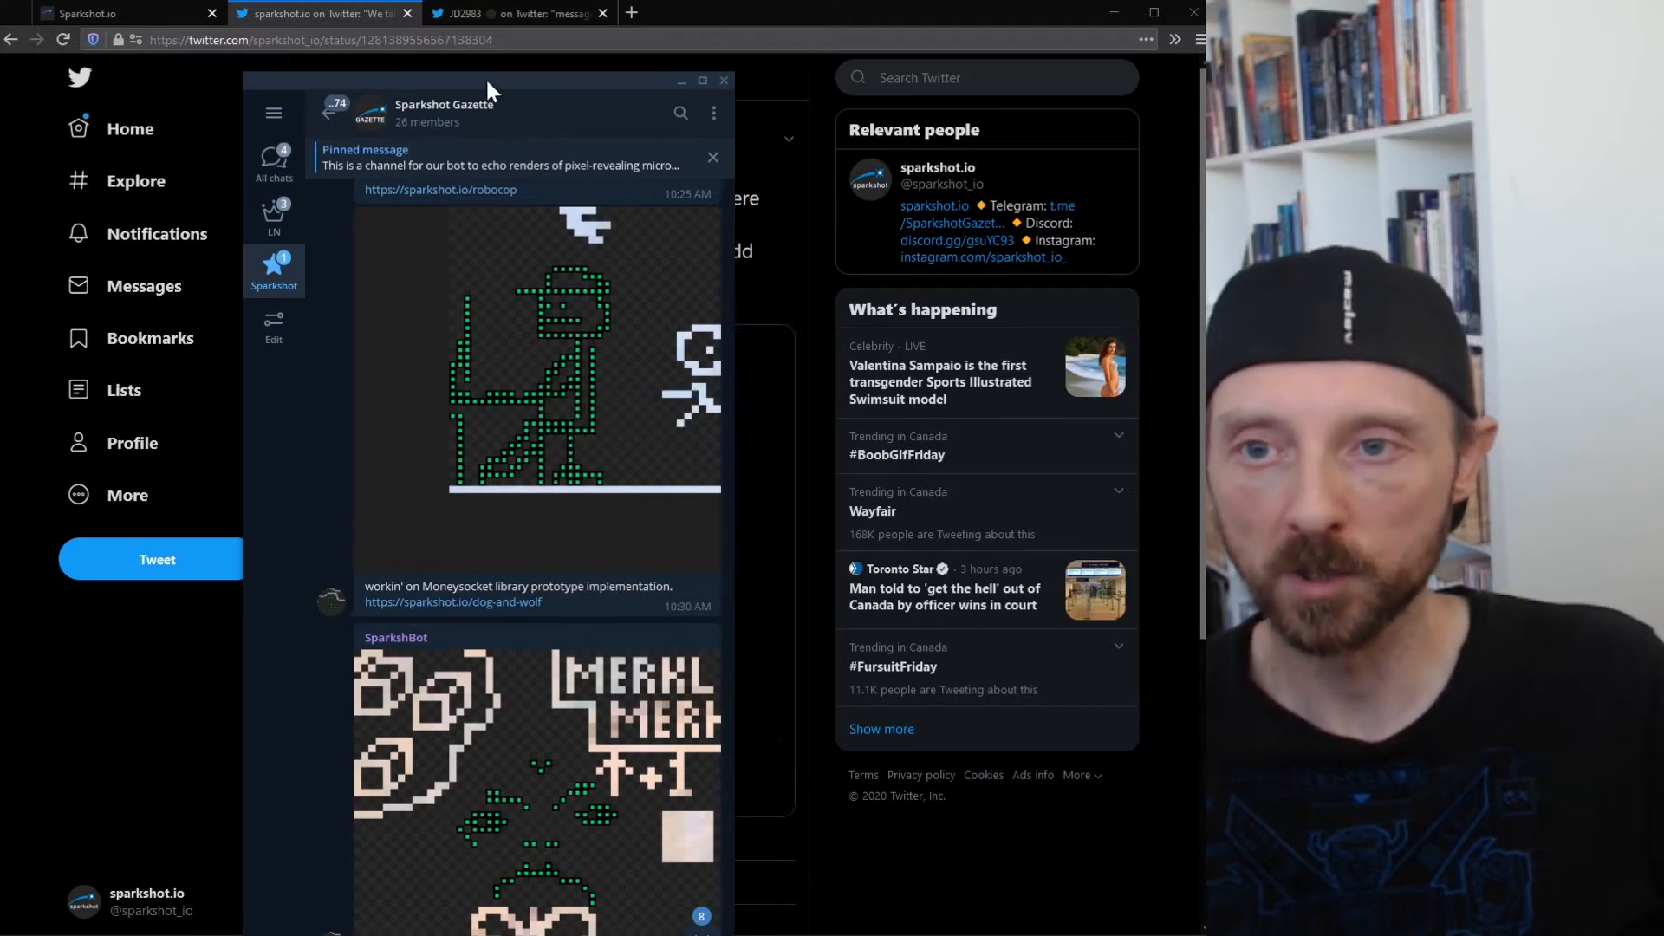
pyautogui.click(724, 82)
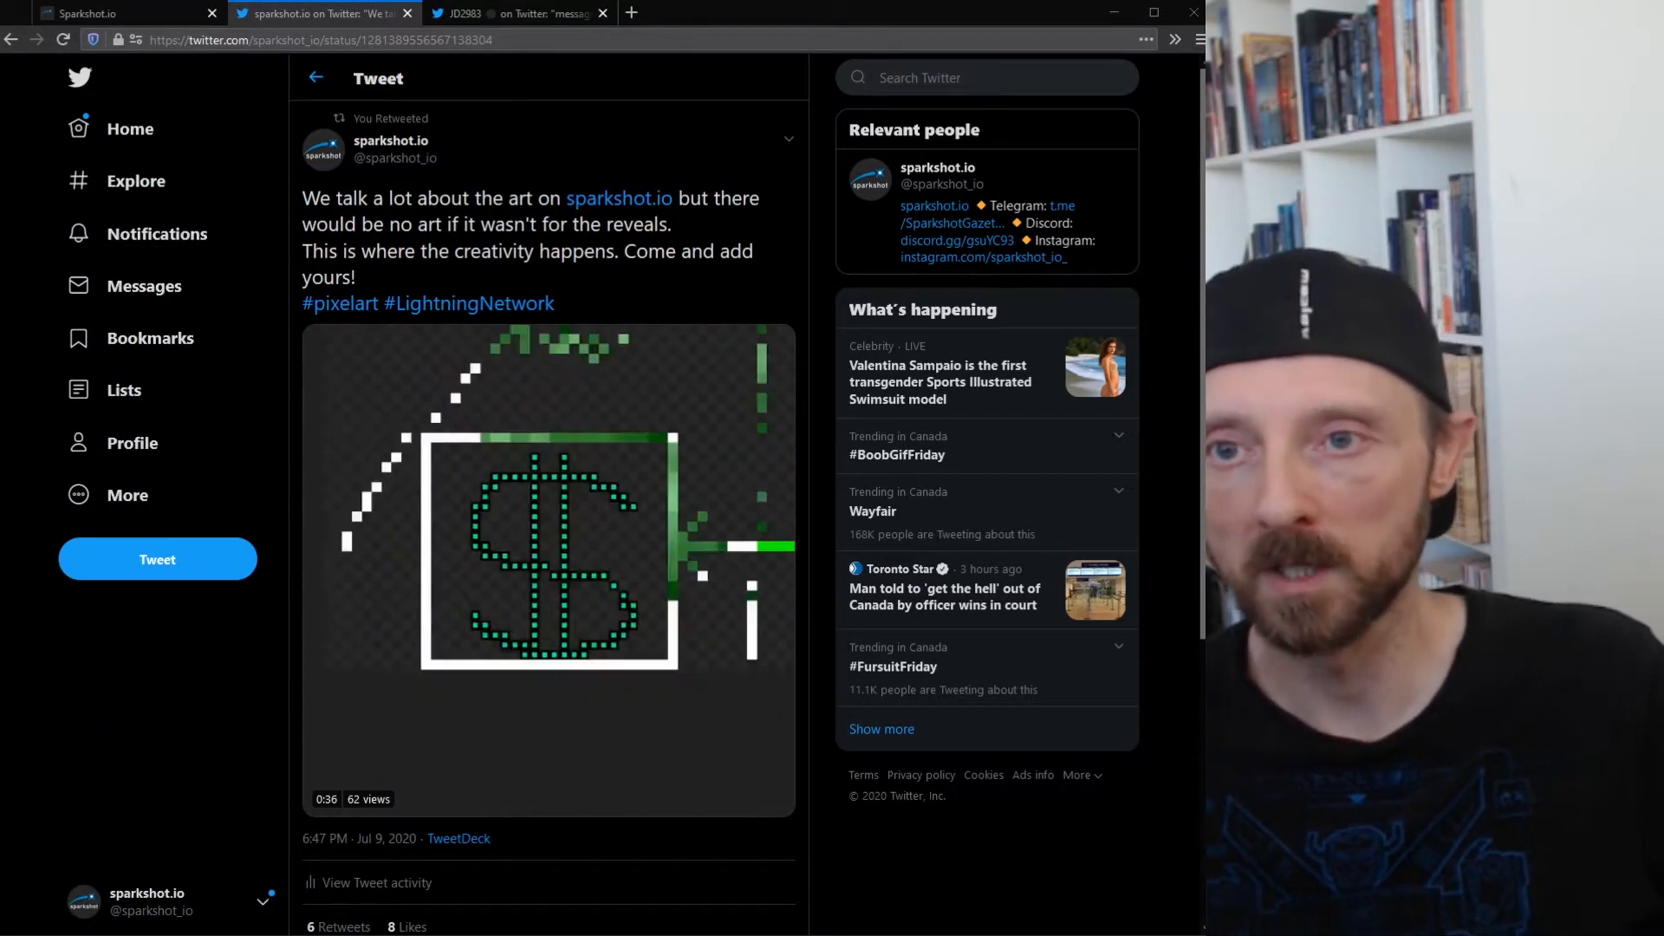
pyautogui.click(519, 12)
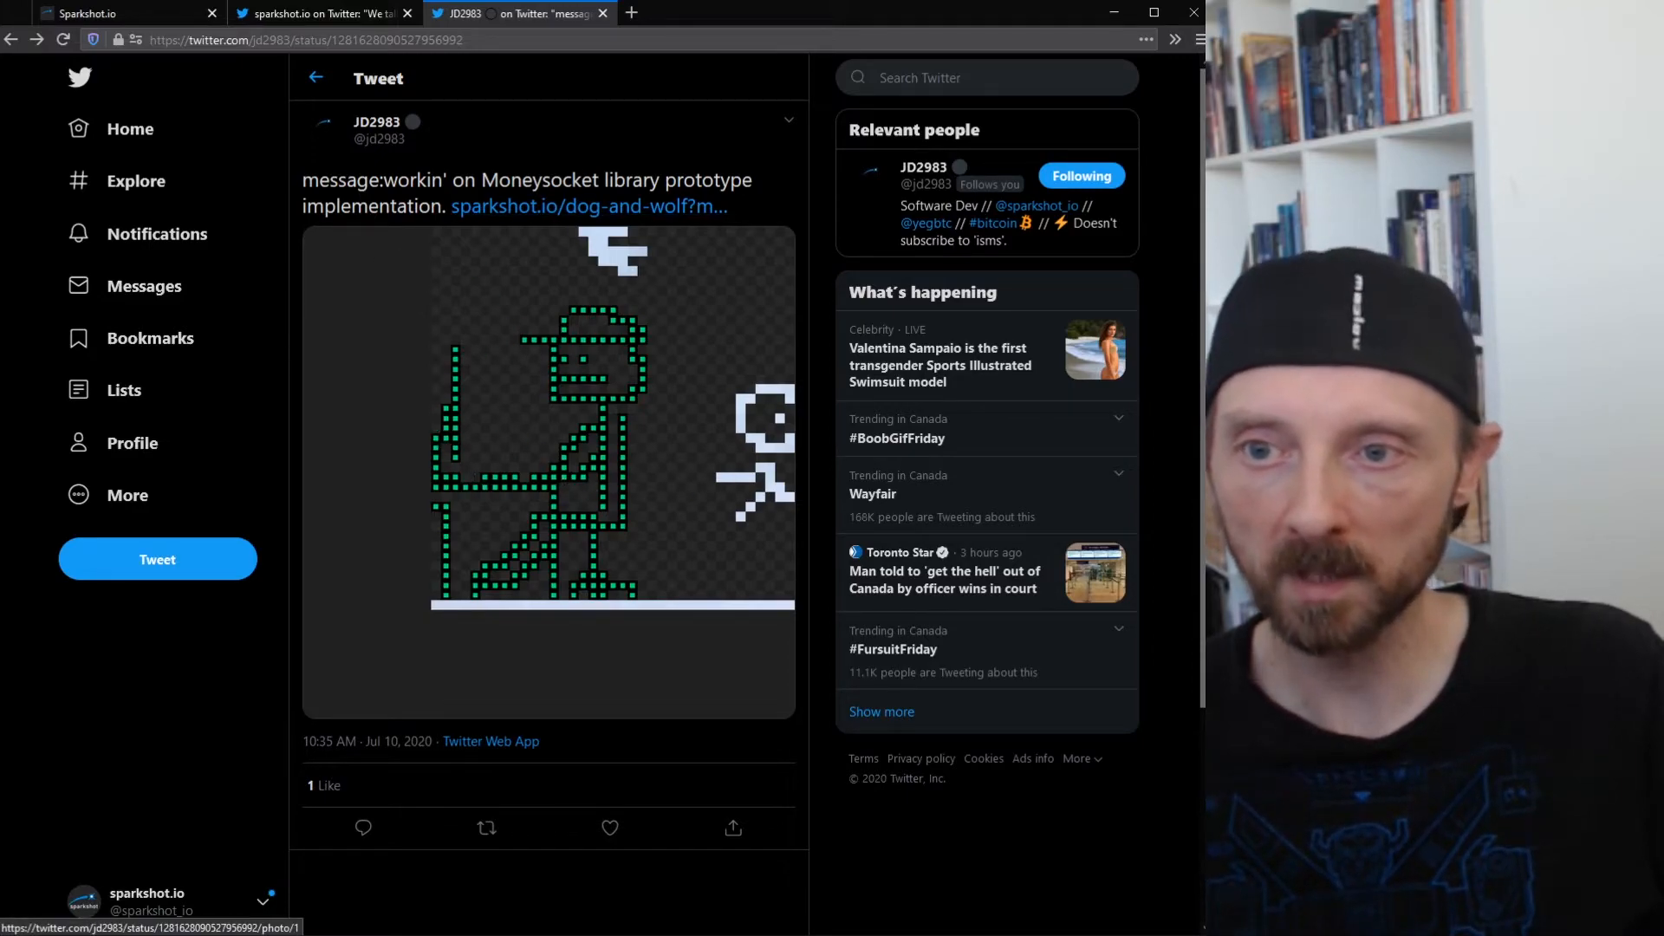
pyautogui.moveTo(590, 366)
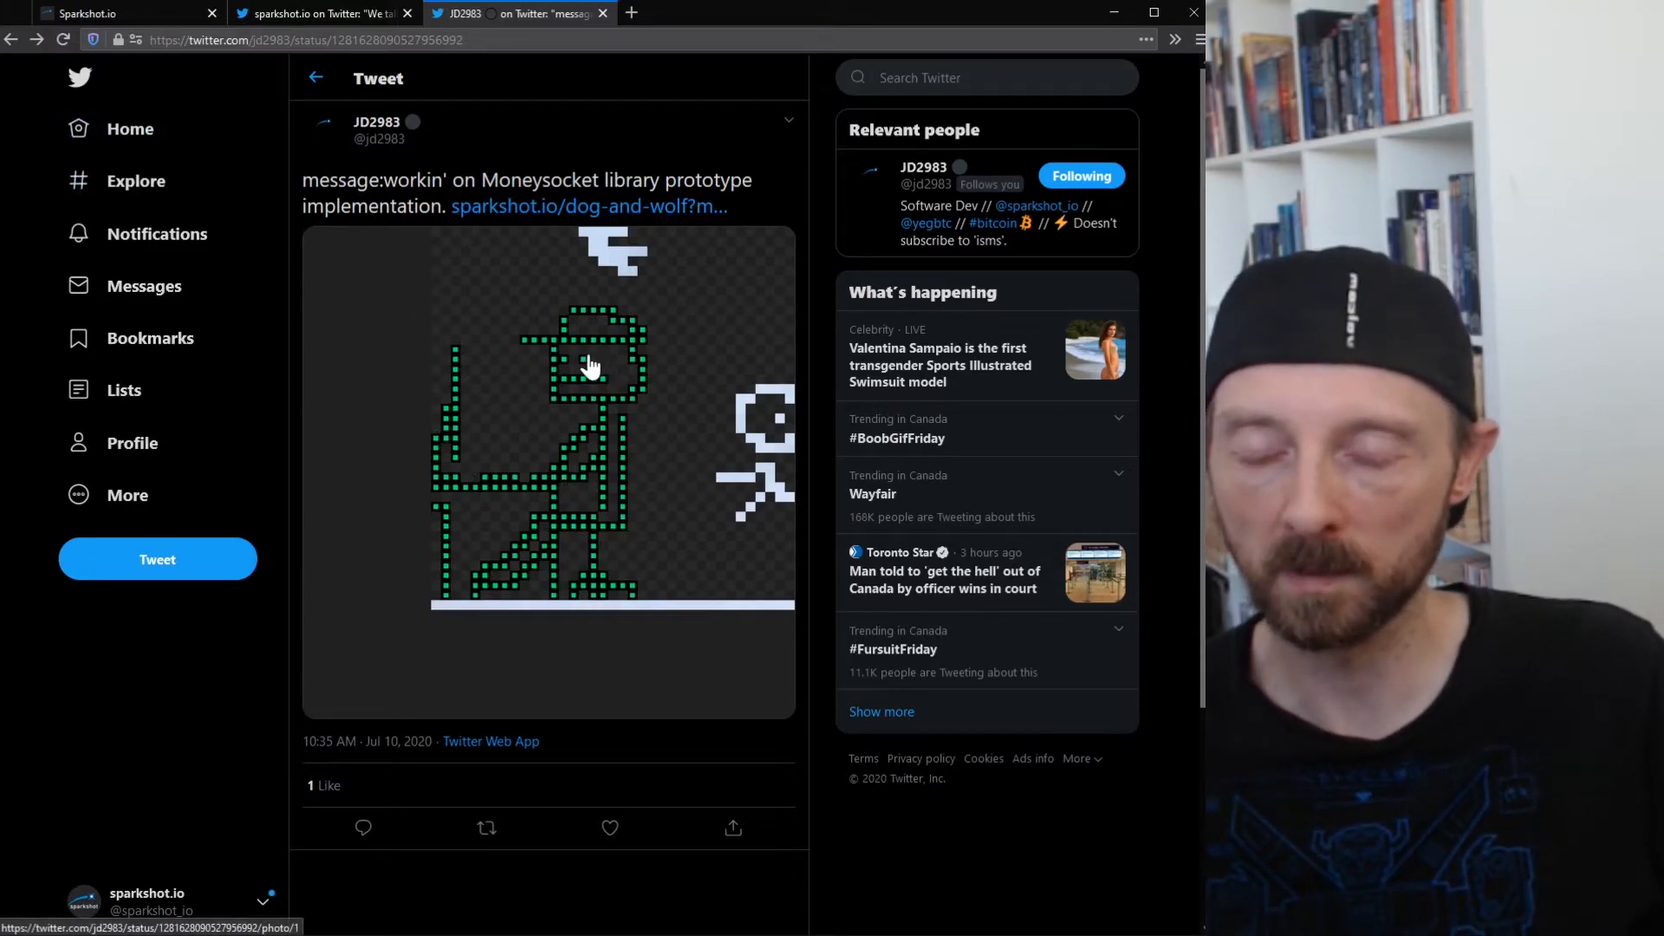
pyautogui.moveTo(545, 438)
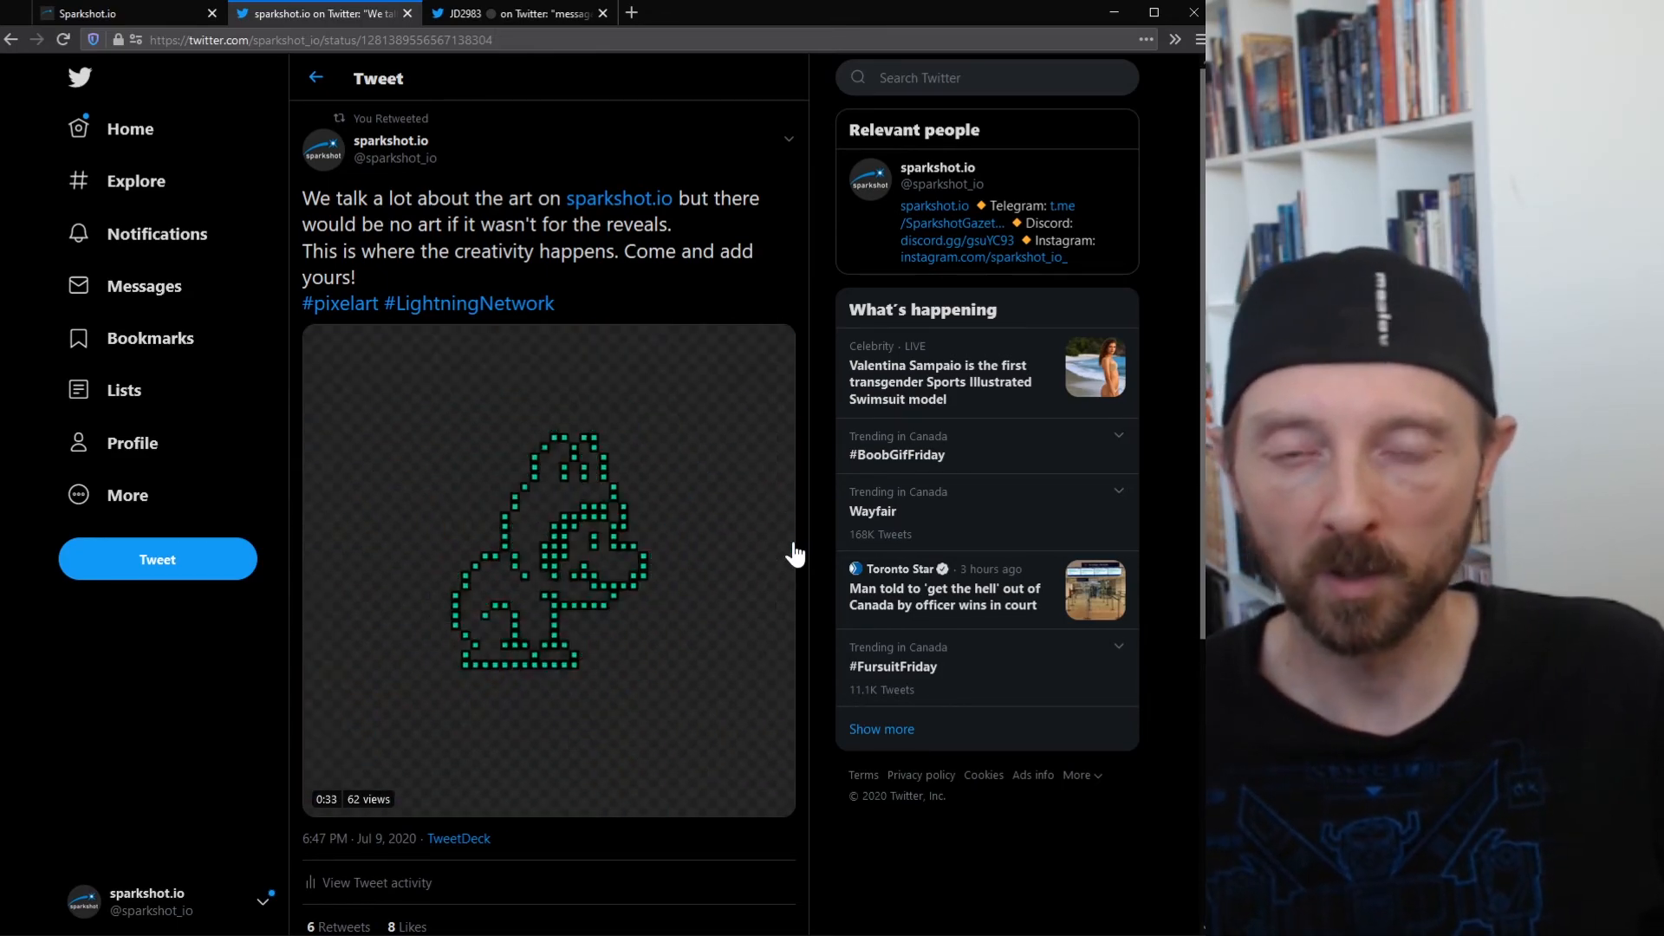
pyautogui.click(550, 569)
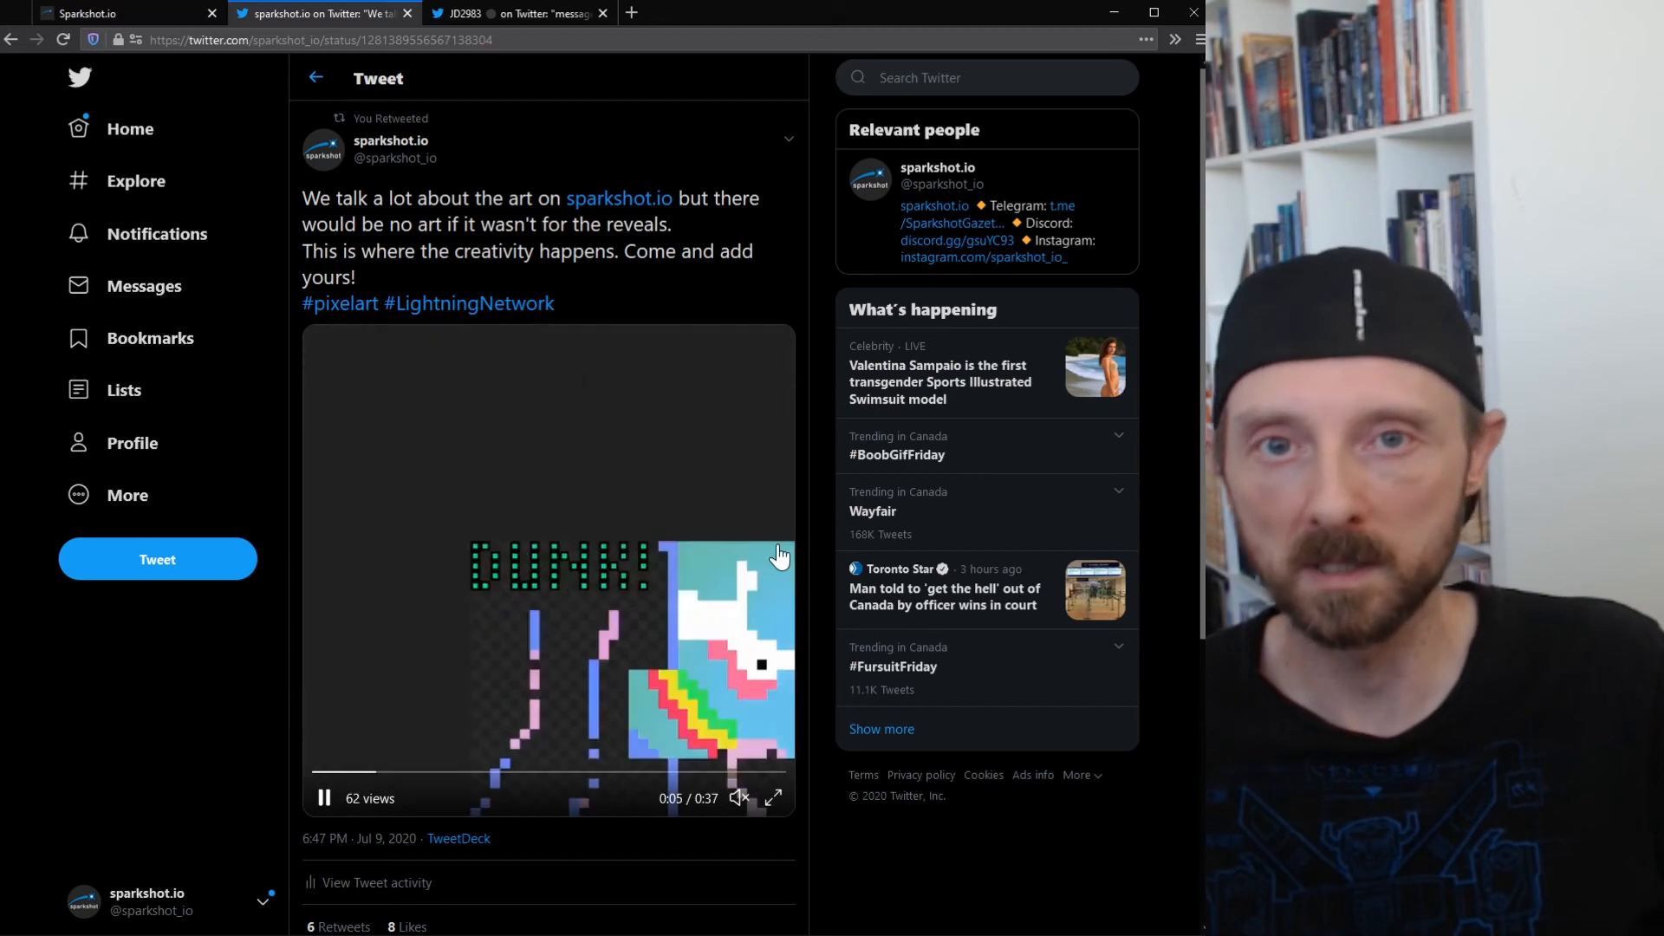